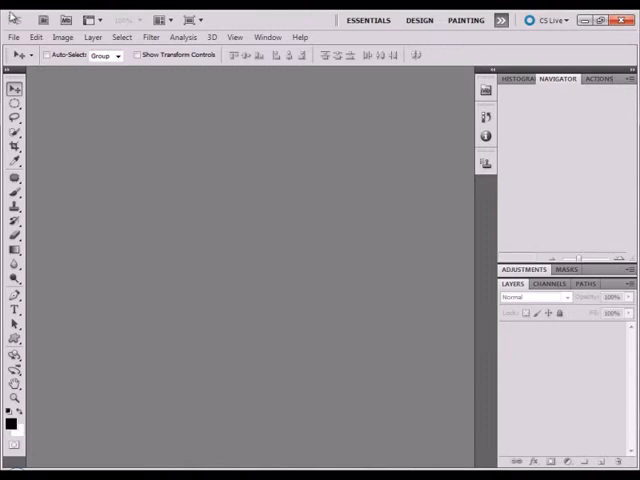
mouse_move(32, 56)
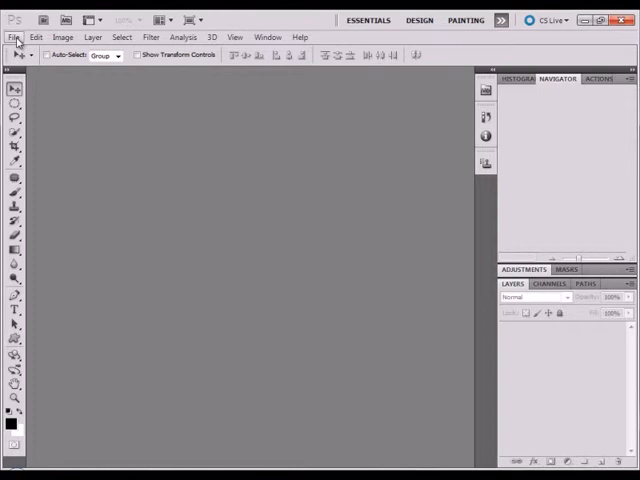
- Open levitation-orig.tif and levitation-orig-2.tif together from the Open dialog
click(14, 36)
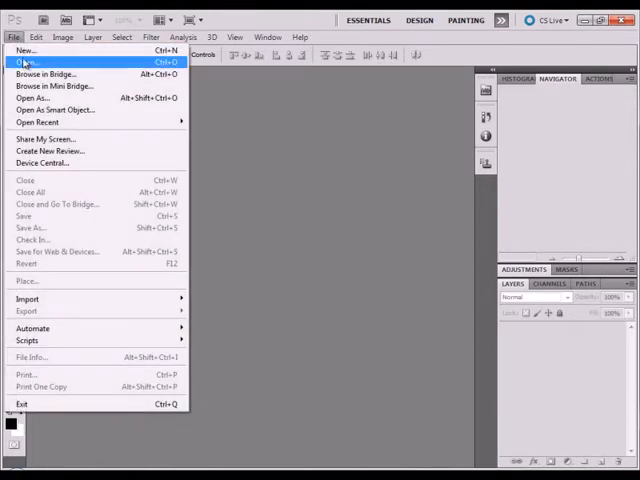
click(26, 62)
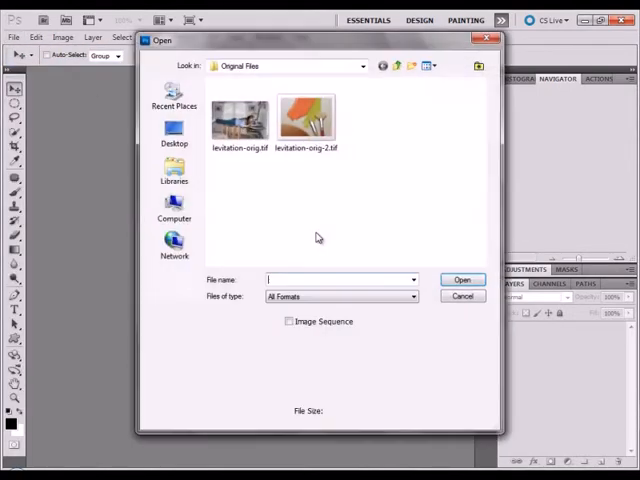
click(238, 116)
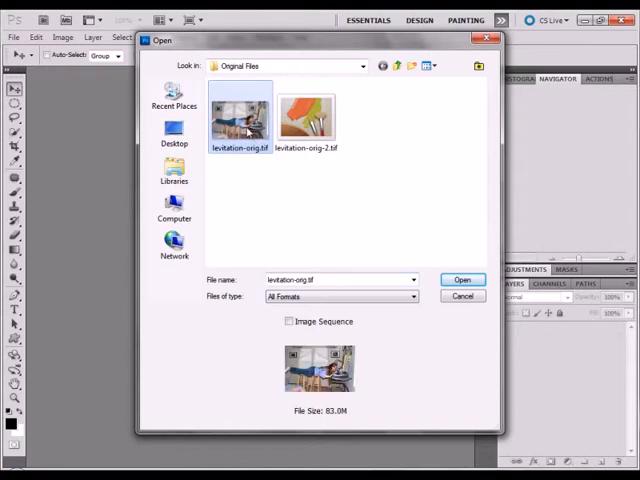
click(306, 116)
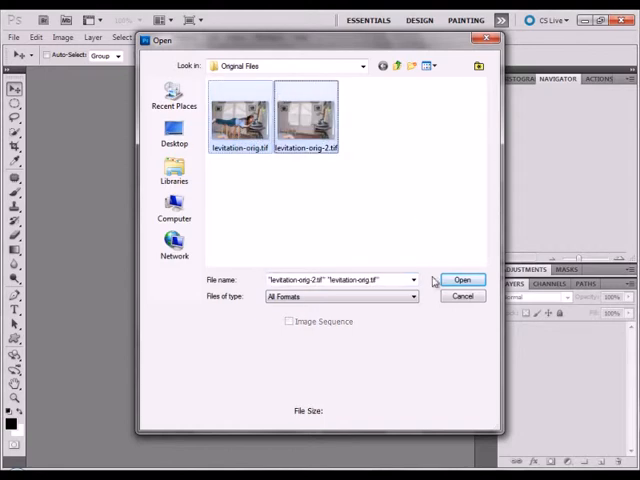
click(460, 280)
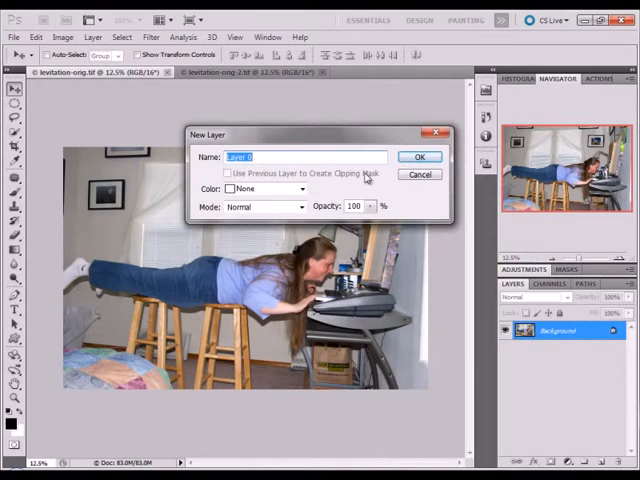
- Convert the Background of both photos into editable Layer 0 via the New Layer dialog
click(420, 156)
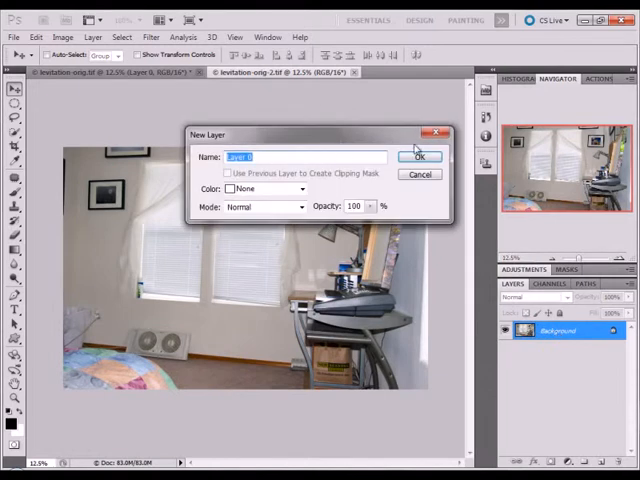
click(420, 156)
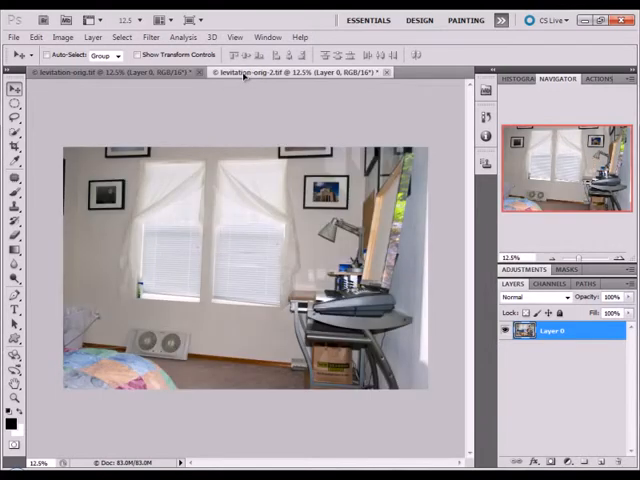
mouse_move(240, 272)
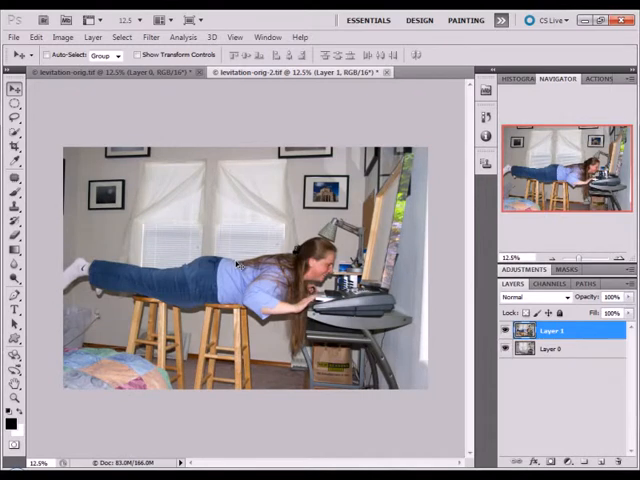
mouse_move(24, 54)
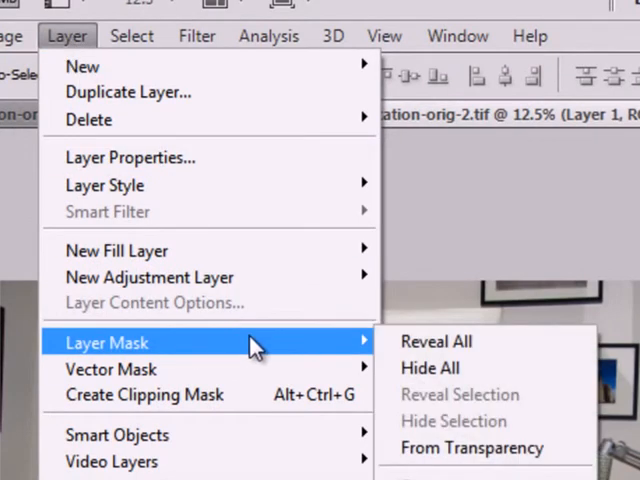
mouse_move(436, 340)
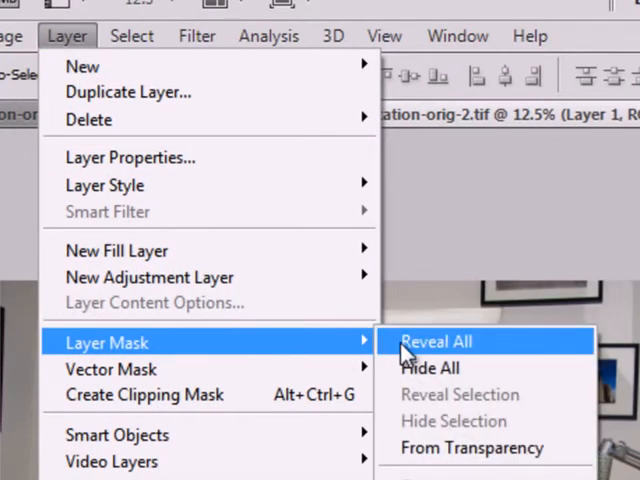
- Add a Reveal All layer mask to the person layer, Layer 1
click(434, 340)
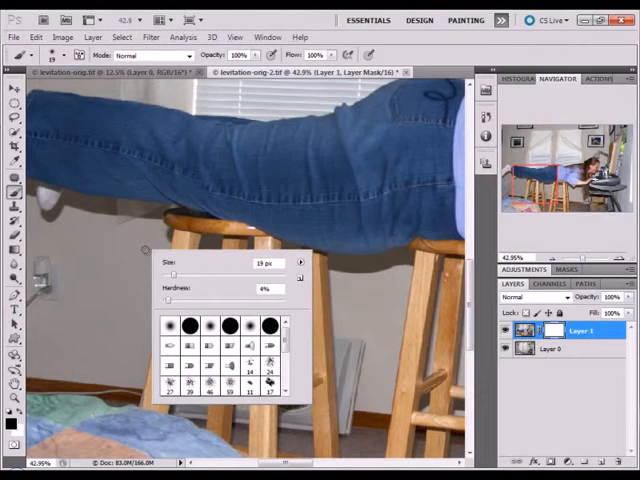
- Set a soft brush of about 19 px and paint the left stool out of Layer 1's mask
click(180, 258)
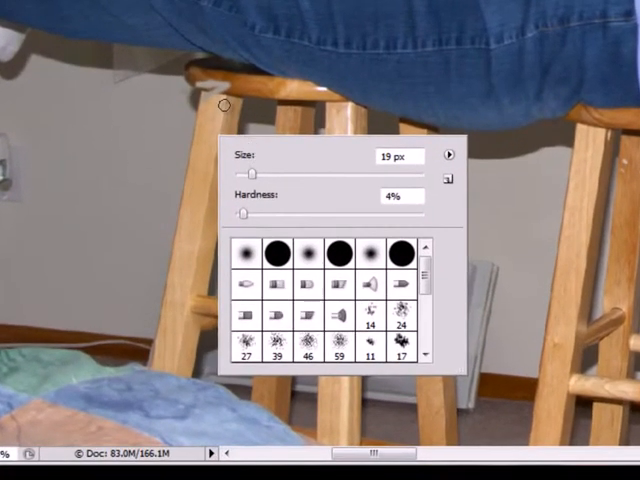
drag(264, 172, 256, 172)
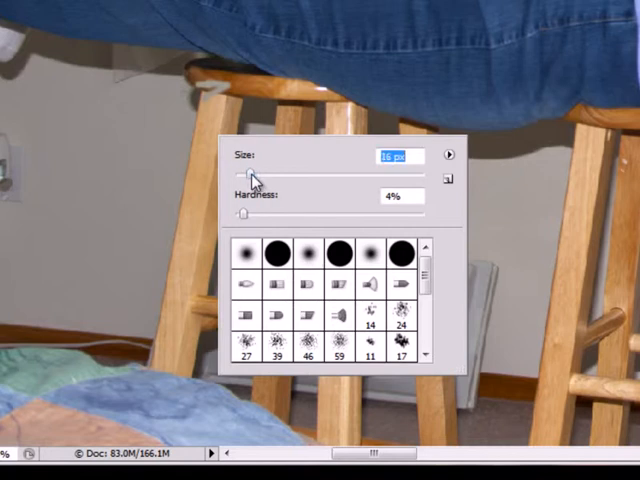
drag(252, 176, 332, 176)
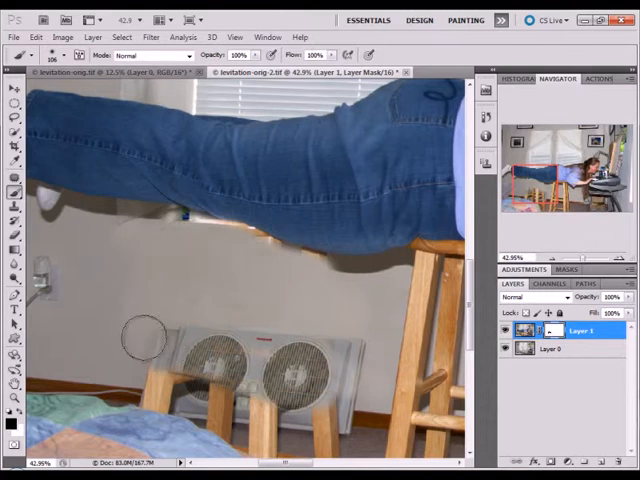
drag(144, 338, 156, 384)
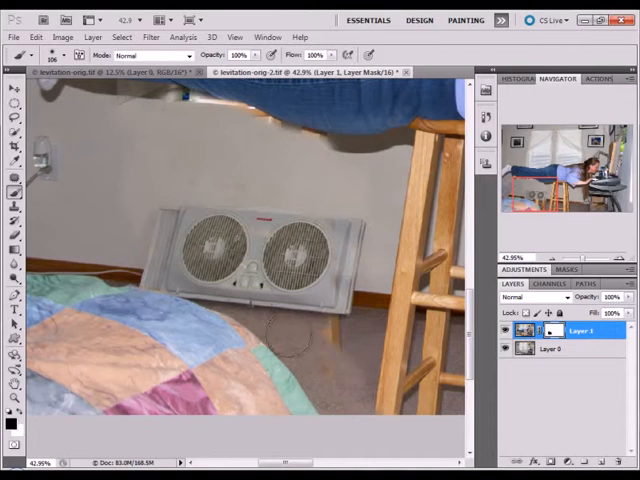
mouse_move(132, 200)
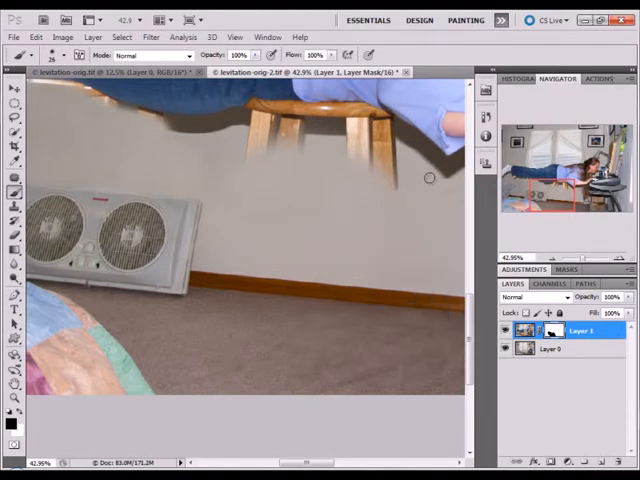
mouse_move(376, 176)
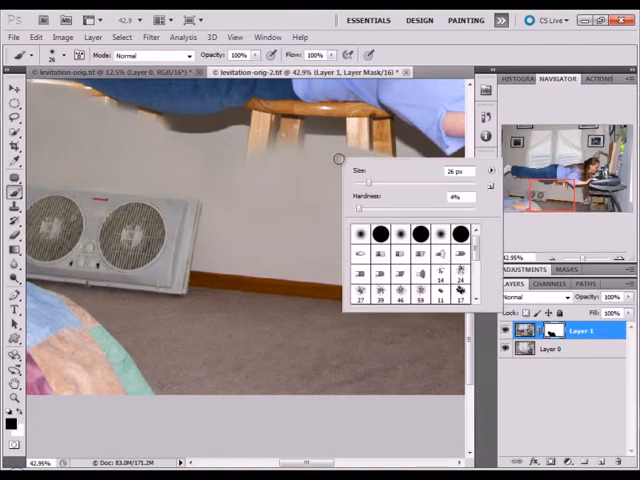
- Resize the brush while painting the right stool out of the mask
click(376, 144)
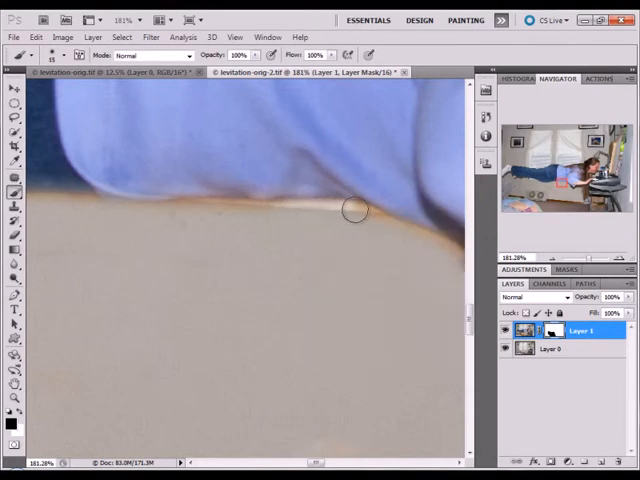
- Paint black along the shirt's lower edge to erase the leftover stool outline
drag(356, 210, 450, 252)
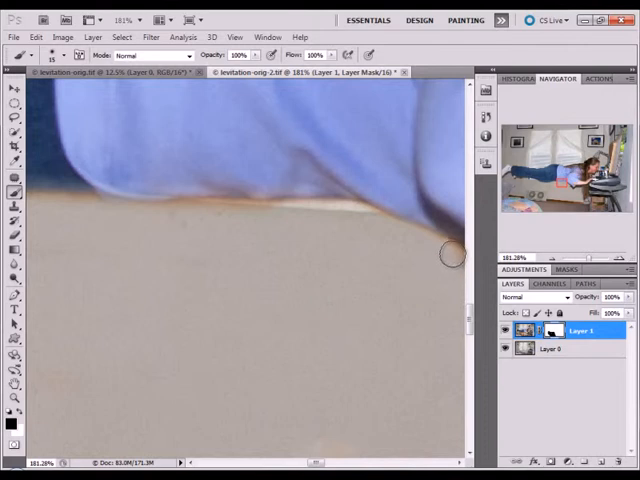
mouse_move(244, 208)
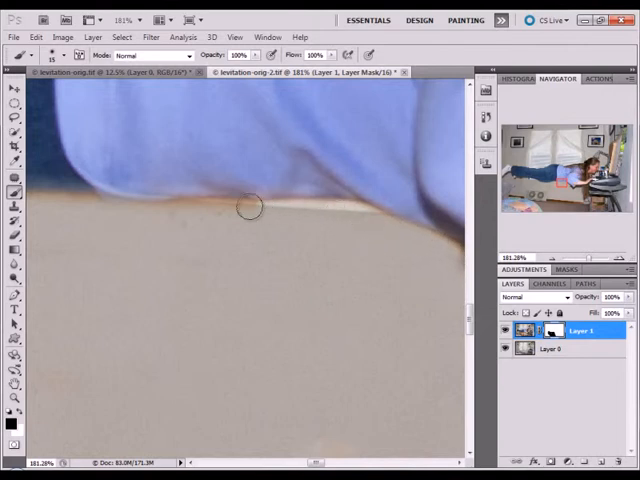
drag(252, 208, 92, 208)
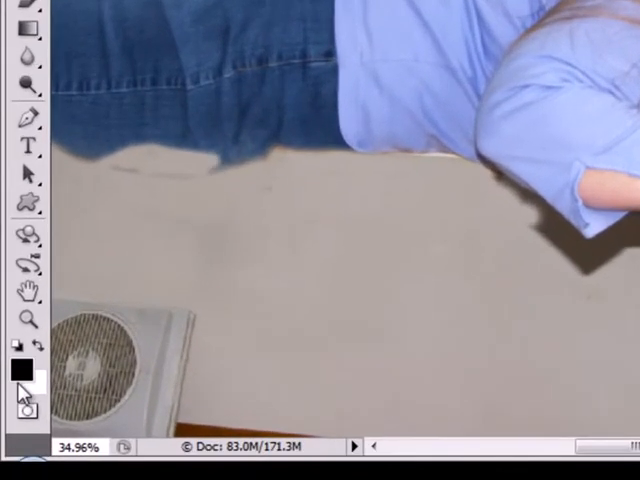
- Swap the foreground colour from black to white for restoring hidden areas
click(16, 368)
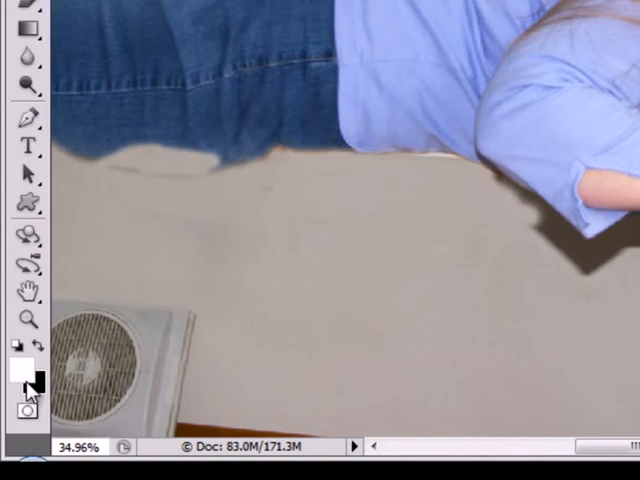